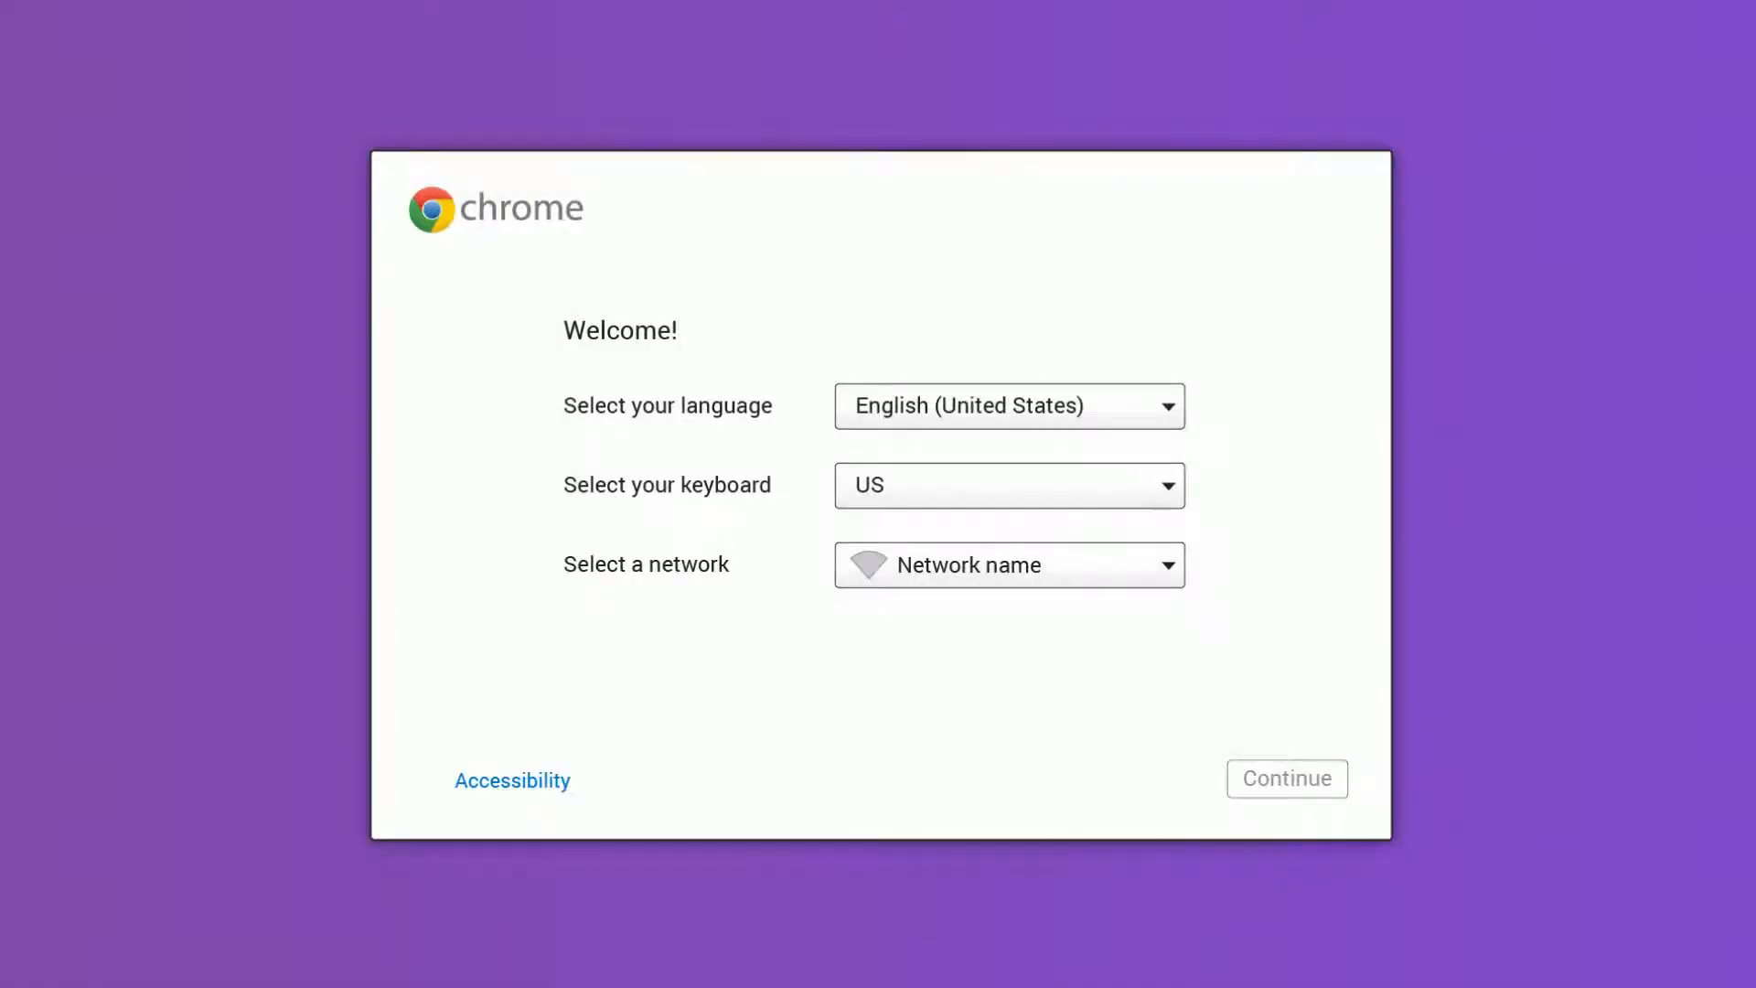
Reach the Manage Kiosk Applications dialog from the extensions page with Developer mode on.
{"action": "left_click", "coordinate": [1286, 779]}
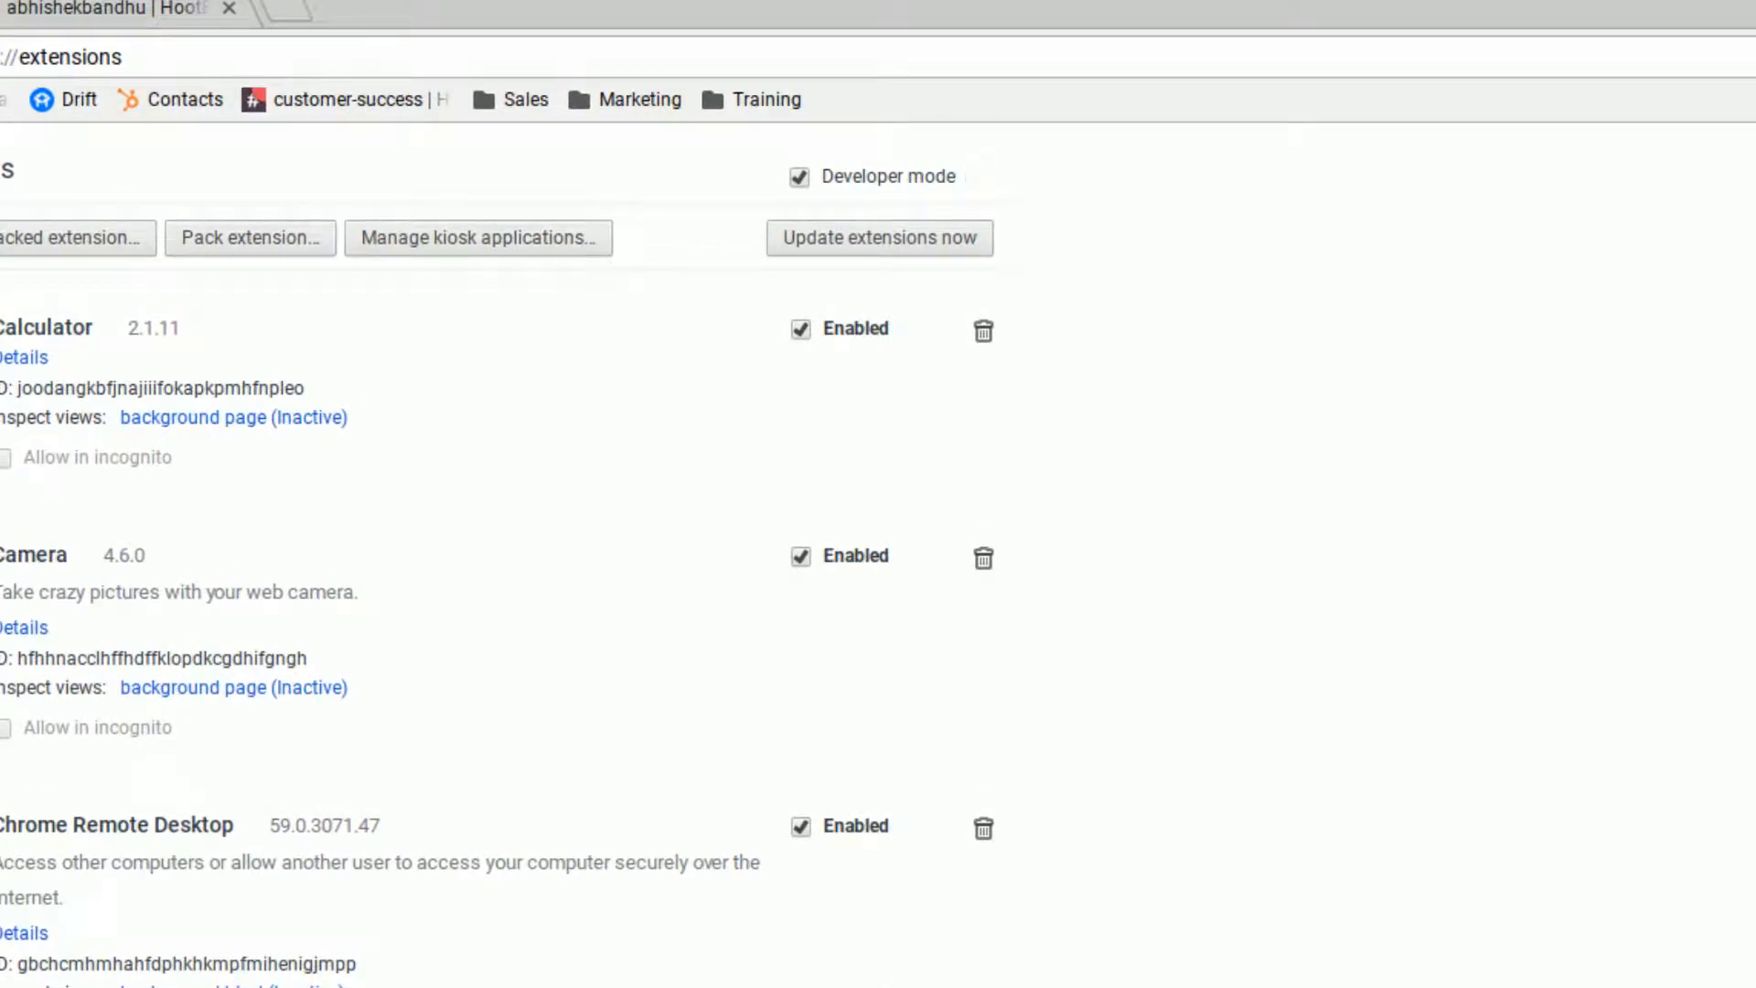
{"action": "left_click", "coordinate": [475, 238]}
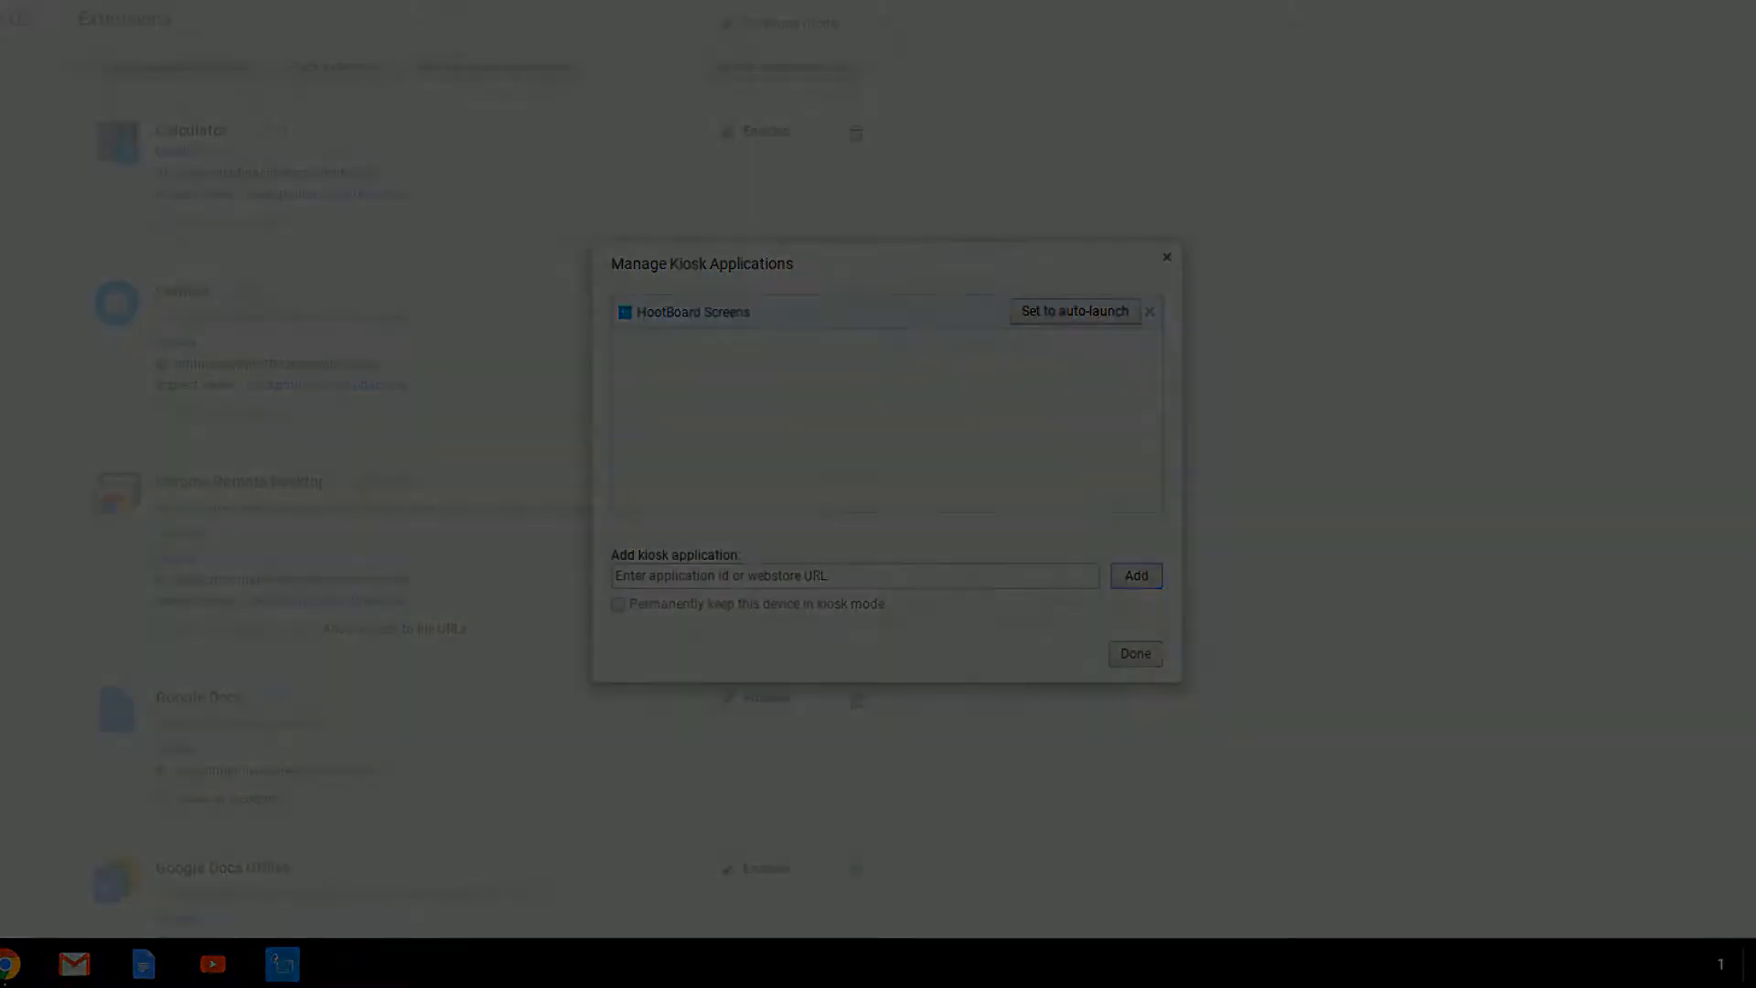
Set HootBoard Screens to auto-launch so the permission prompt appears on restart.
{"action": "left_click", "coordinate": [1074, 311]}
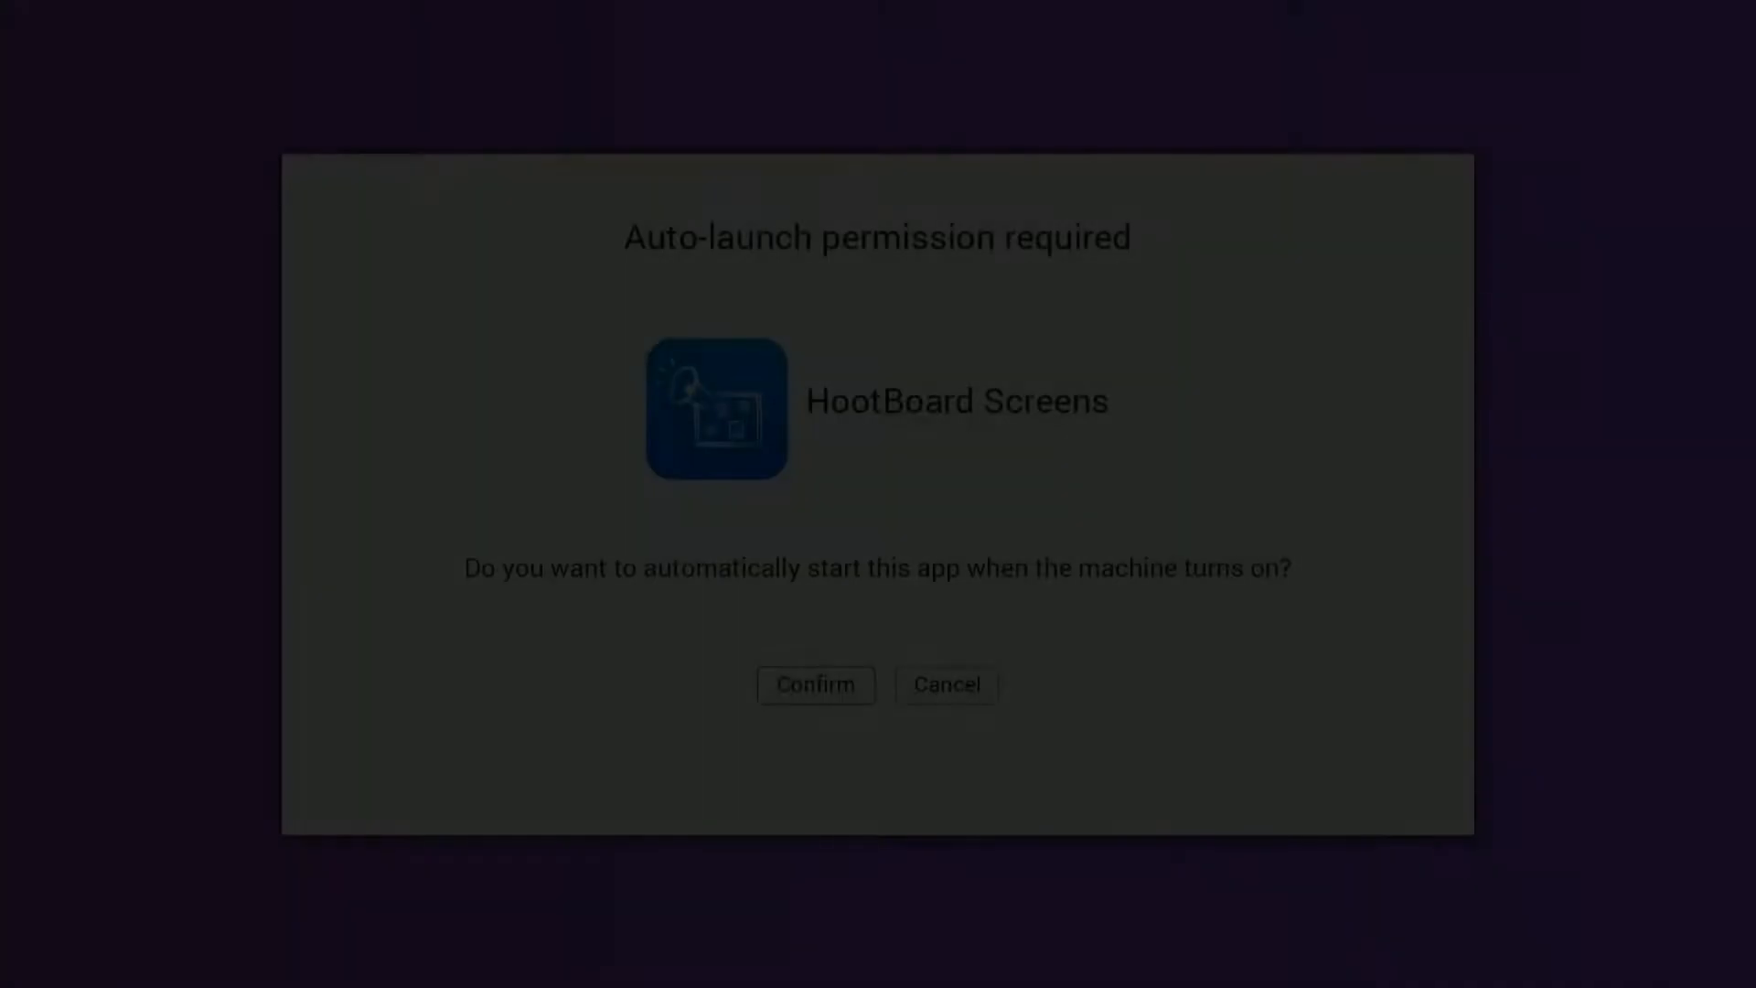